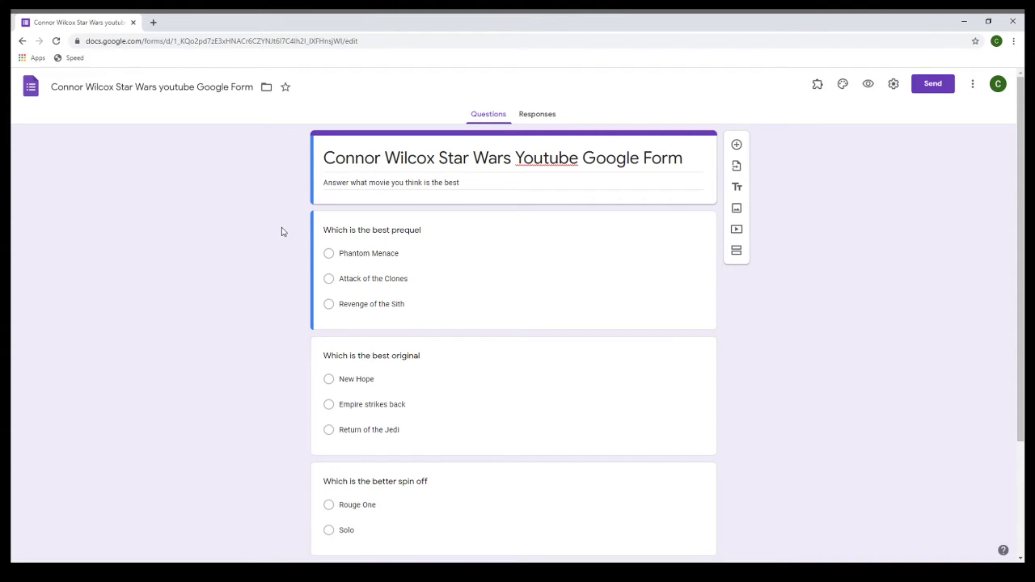
scroll("down", 3)
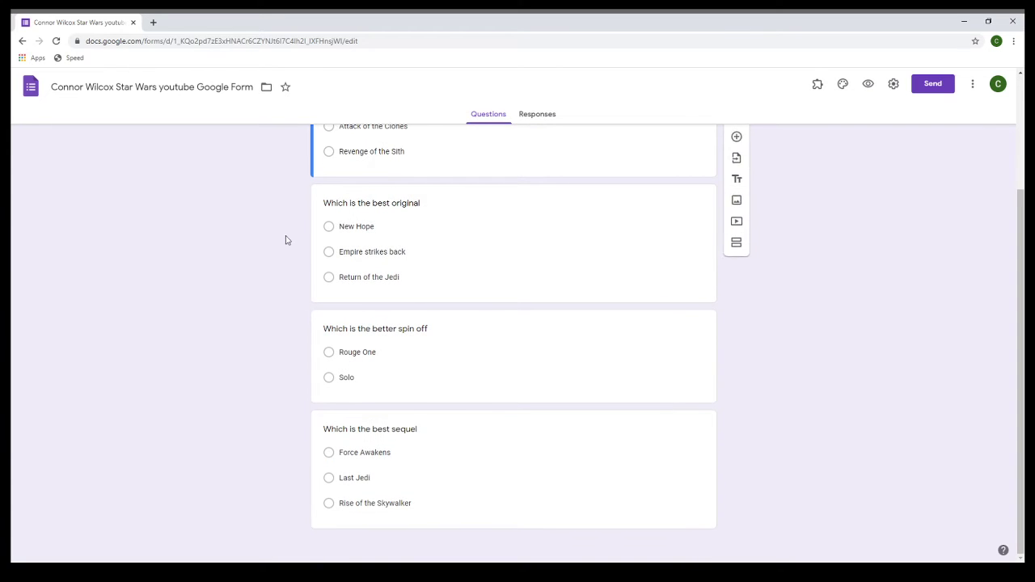
scroll("up", 3)
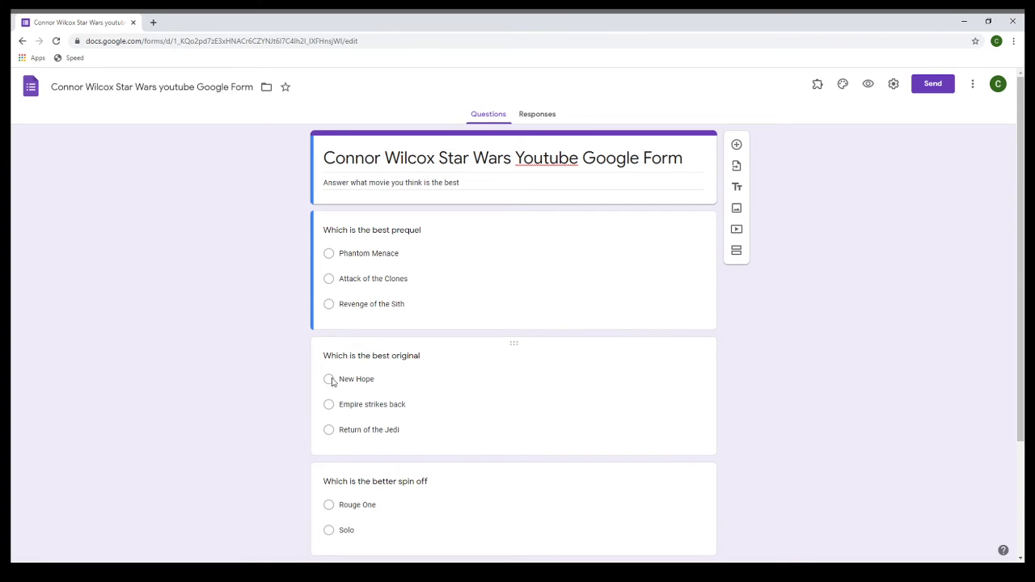
mouse_move(330, 434)
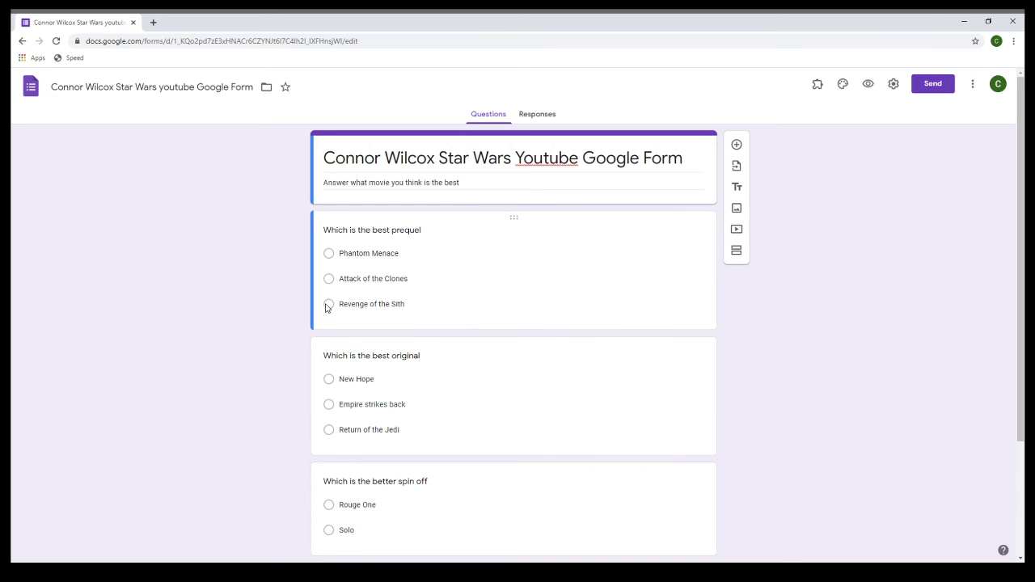
scroll("down", 3)
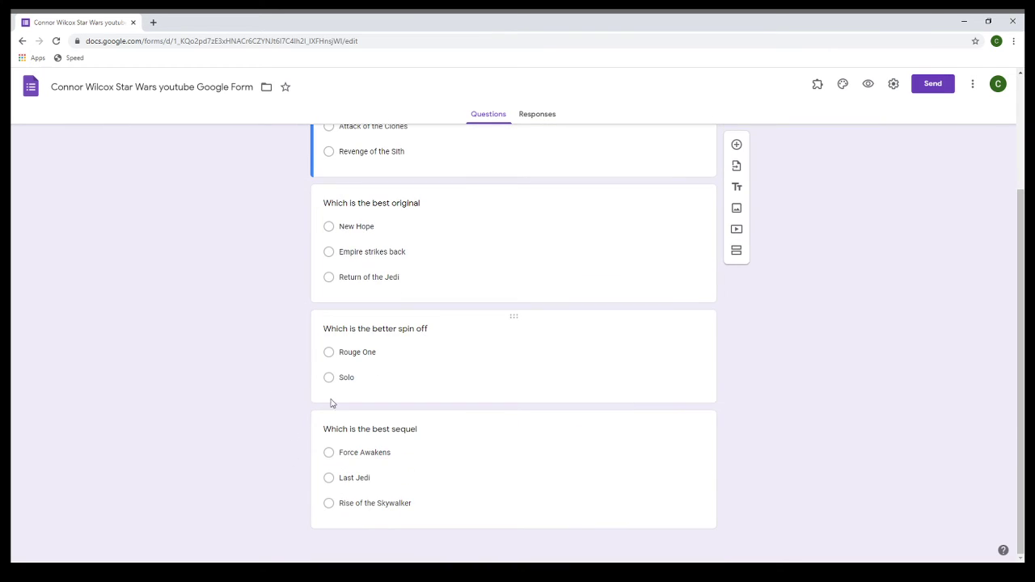
mouse_move(331, 460)
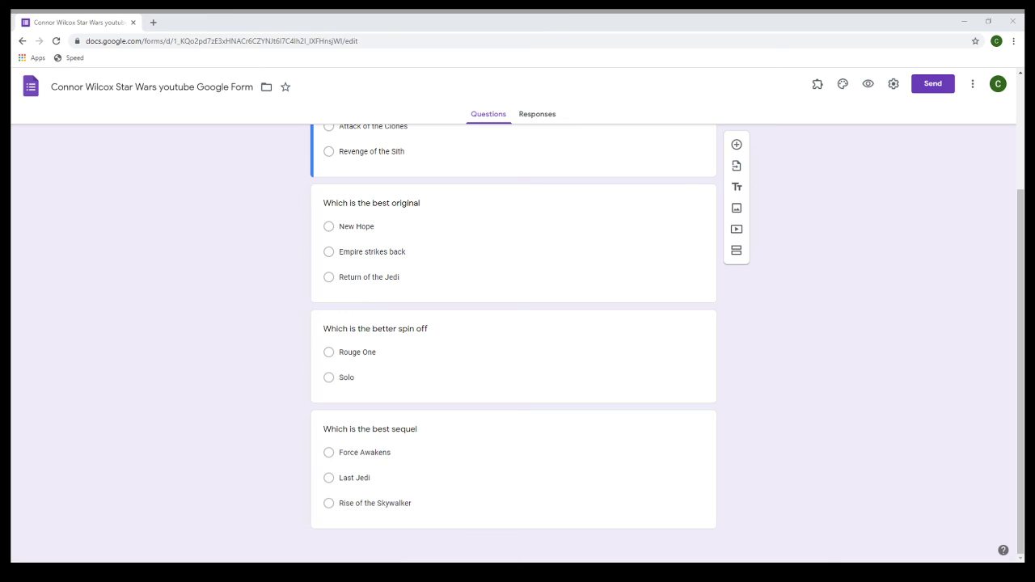
mouse_move(822, 553)
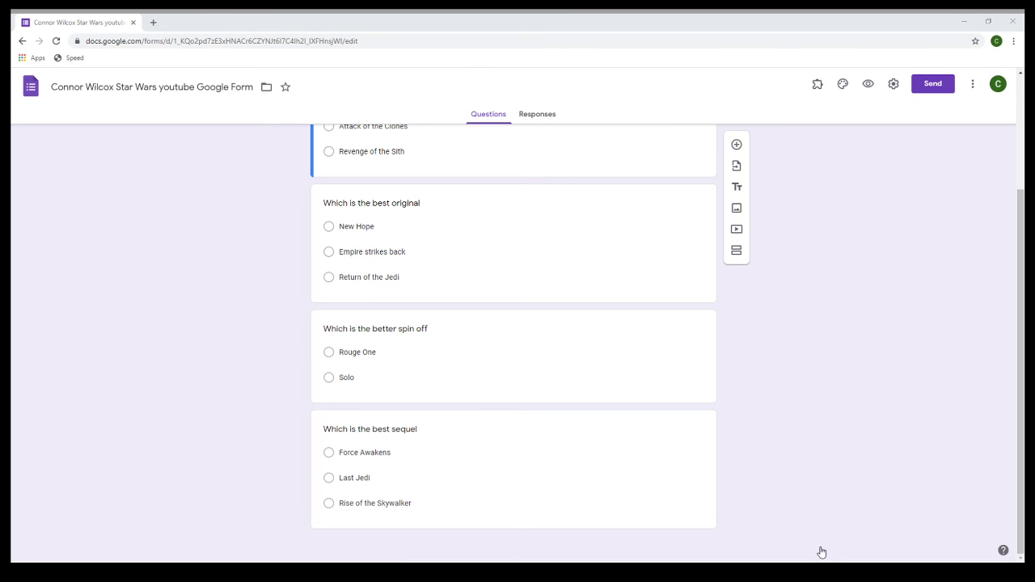